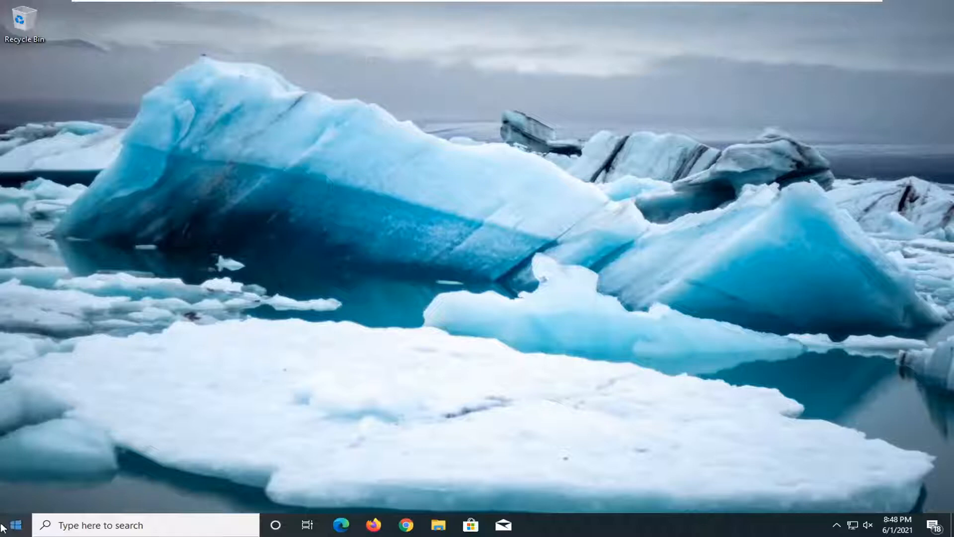
Close the untitled nine-line note without saving, leaving only the desktop showing.
type("no")
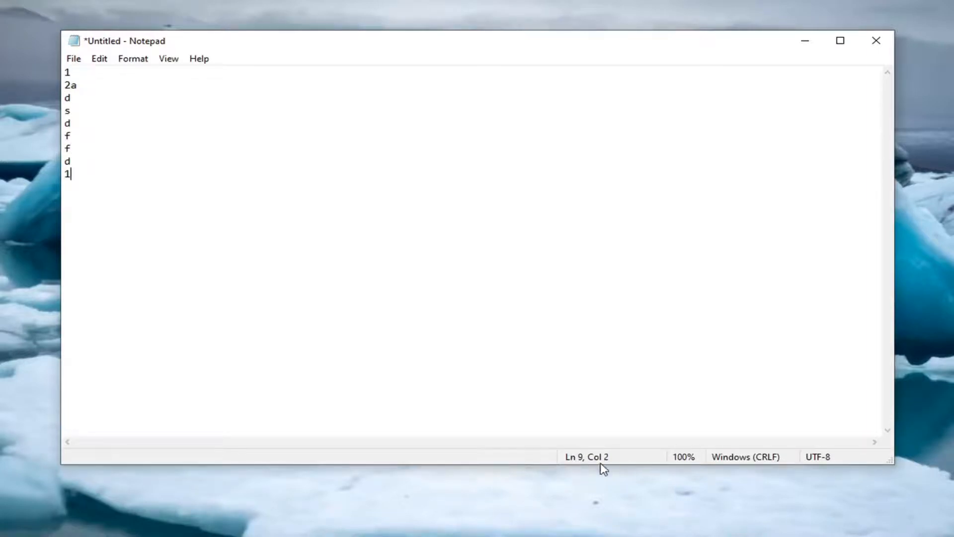
mouse_move(169, 58)
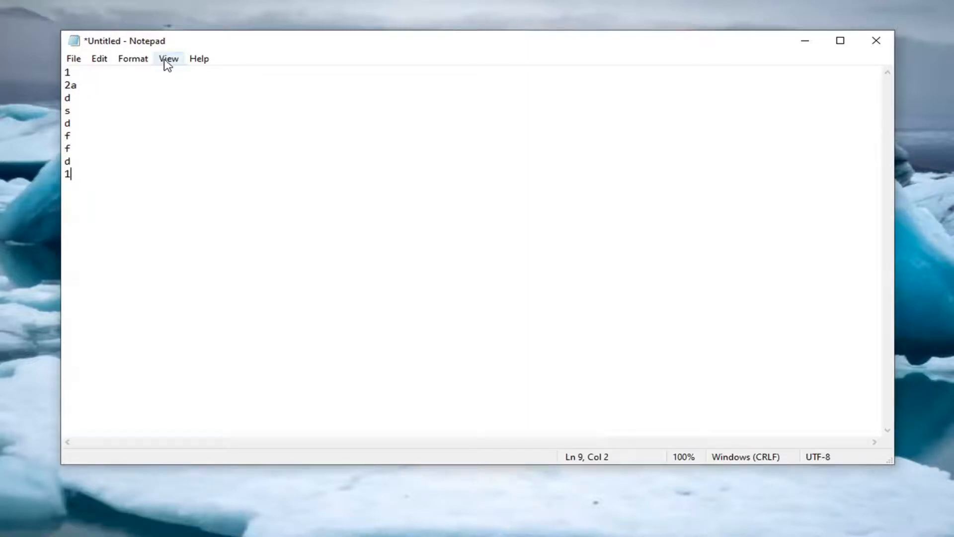
left_click(169, 58)
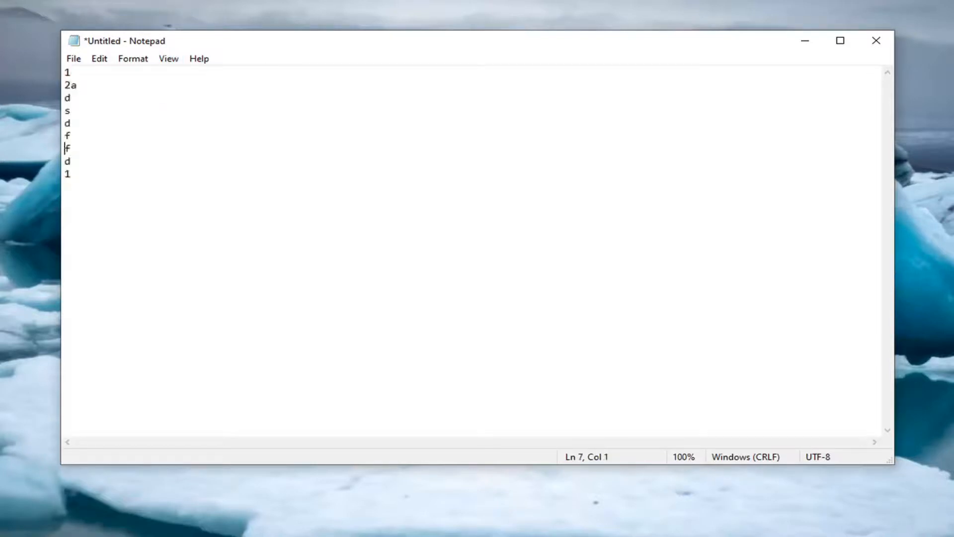
mouse_move(578, 461)
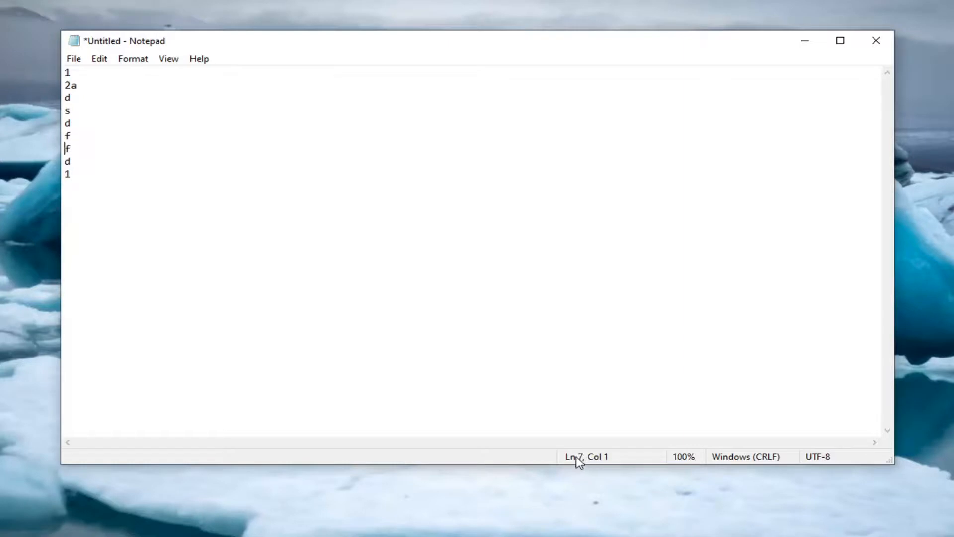
mouse_move(583, 465)
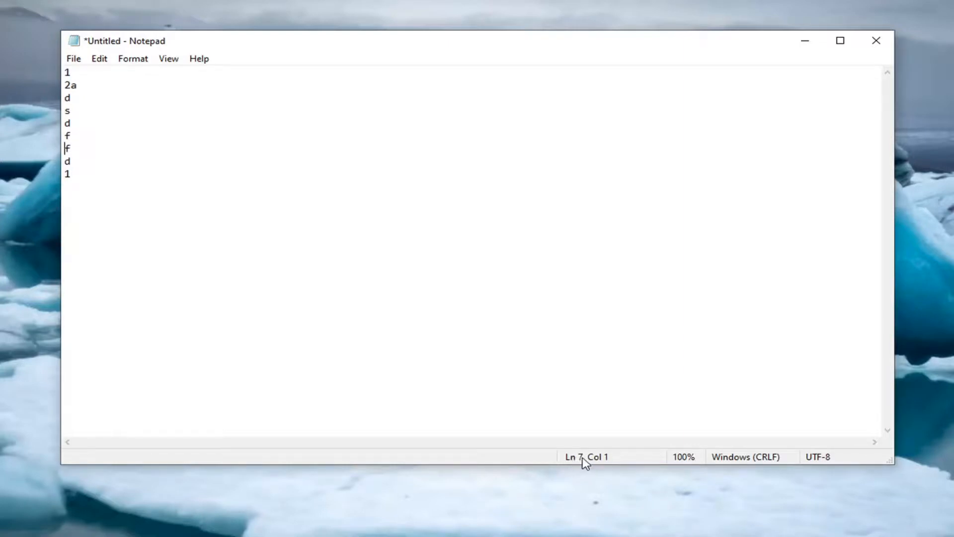
mouse_move(871, 35)
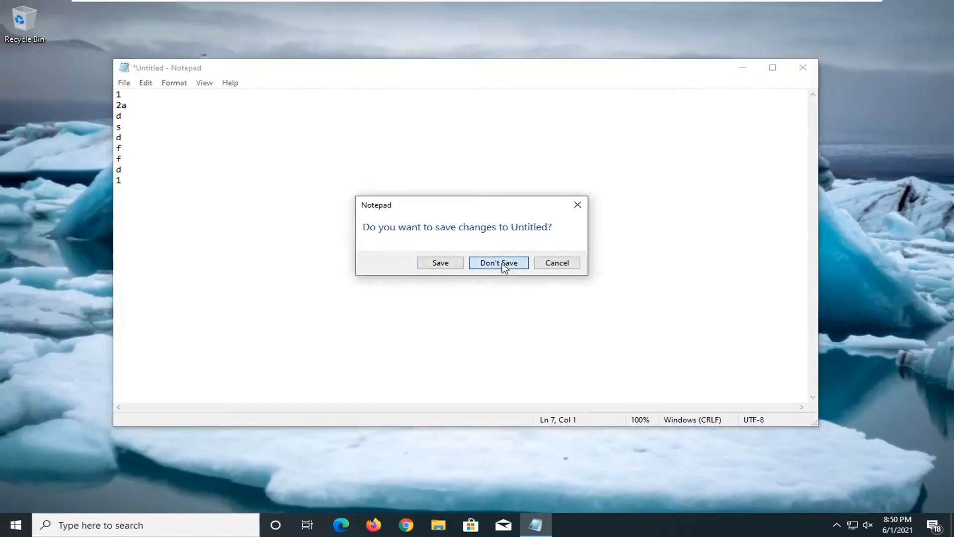
left_click(498, 262)
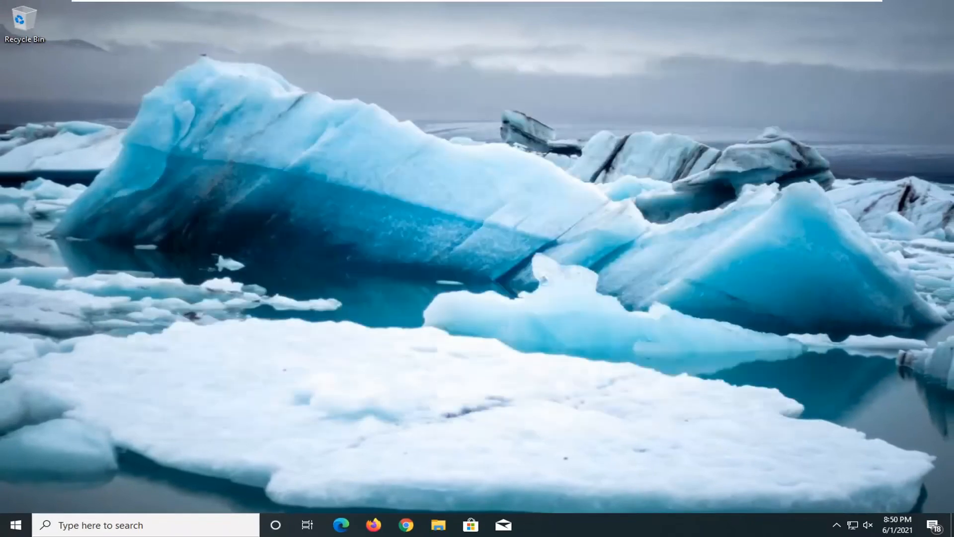